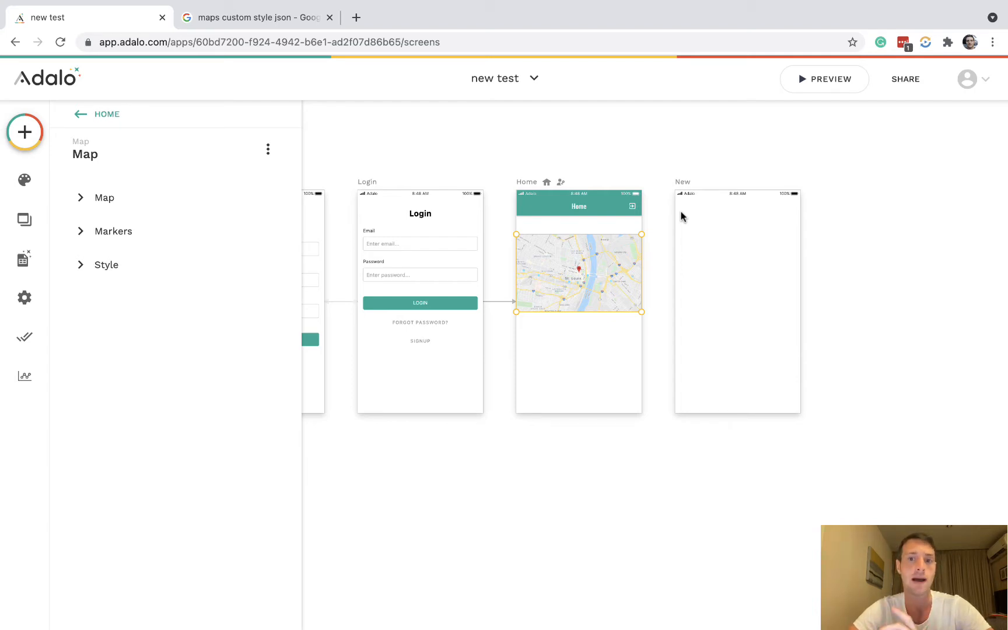
Preview the Home screen, then try Hybrid and Satellite map styles before returning to Roadmap
{"action": "left_click", "coordinate": [825, 78]}
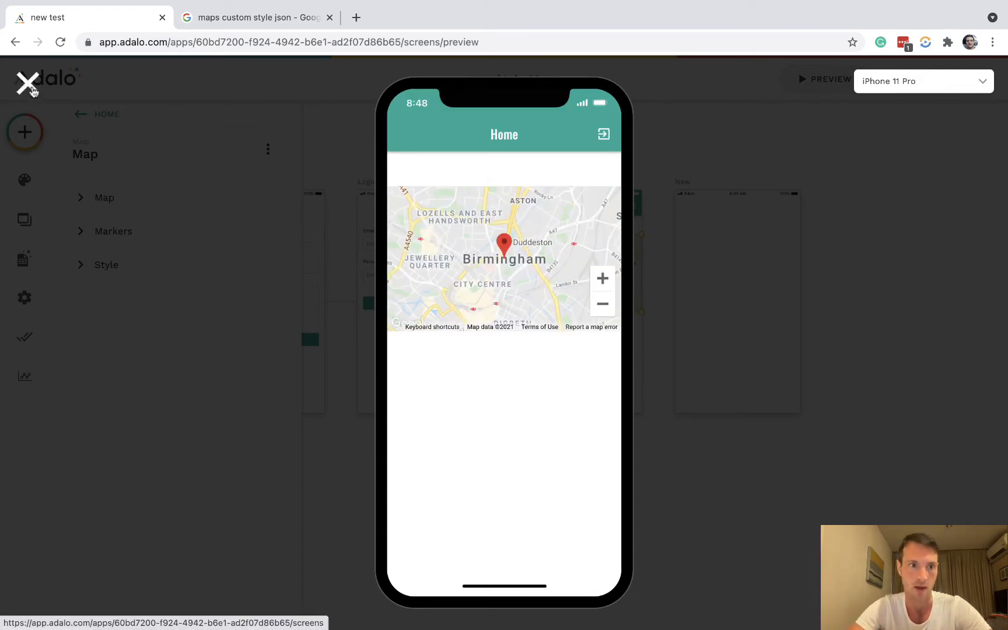
{"action": "left_click", "coordinate": [26, 83]}
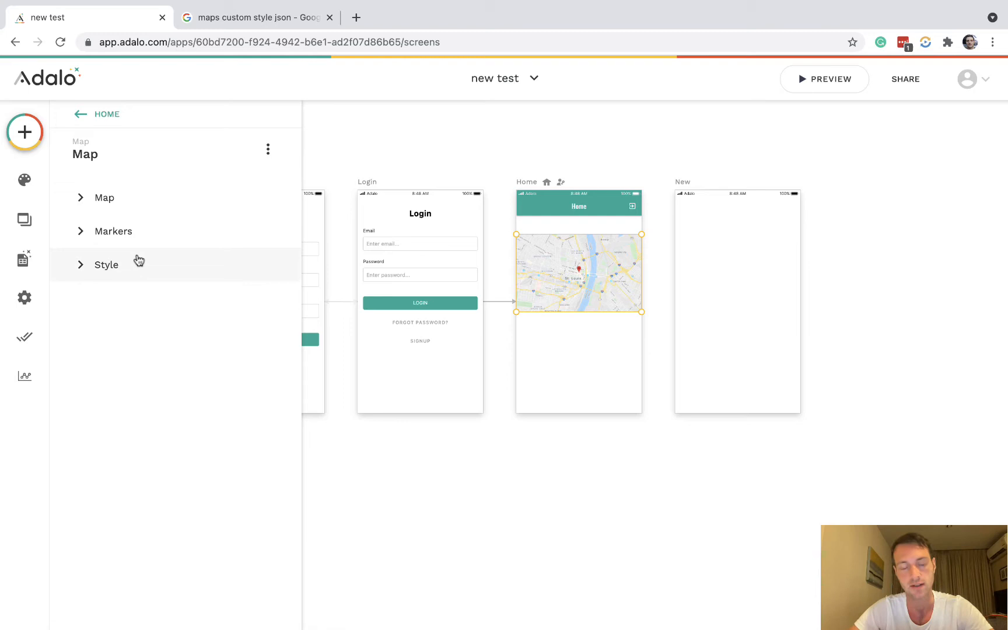
{"action": "left_click", "coordinate": [106, 265]}
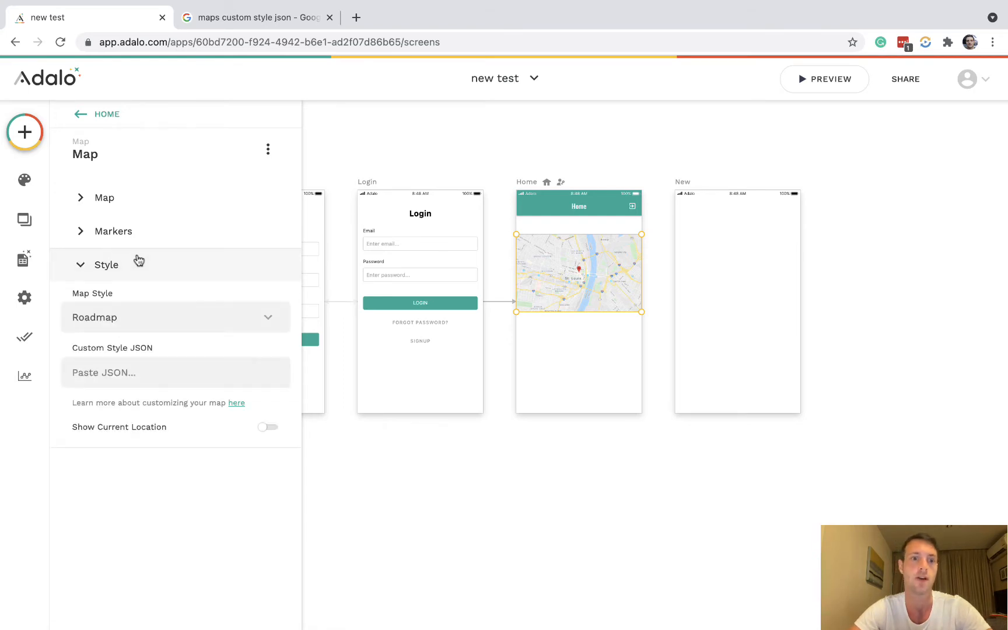
{"action": "left_click", "coordinate": [174, 317]}
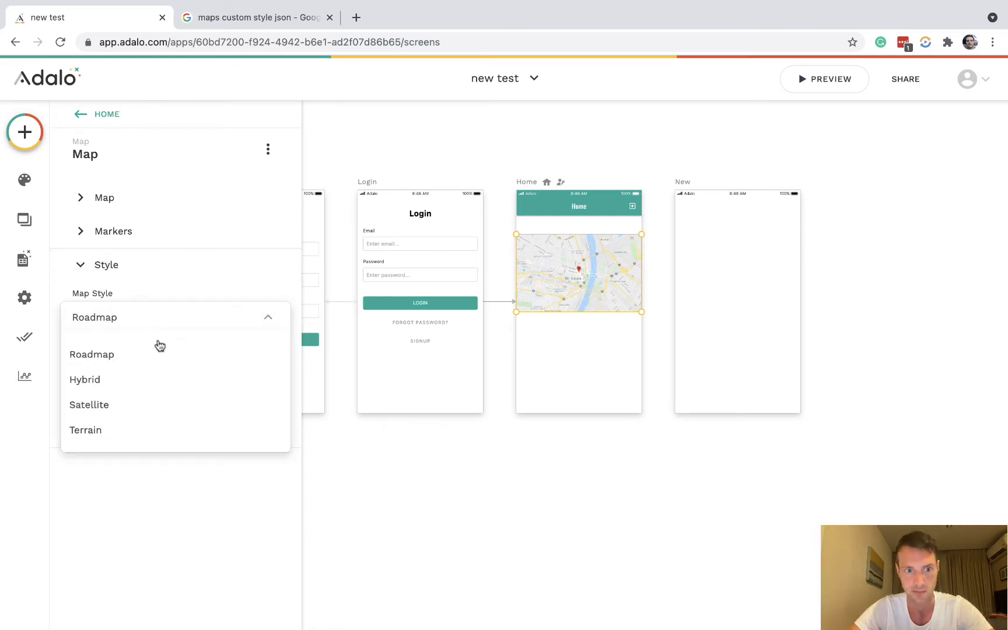
{"action": "left_click", "coordinate": [84, 379]}
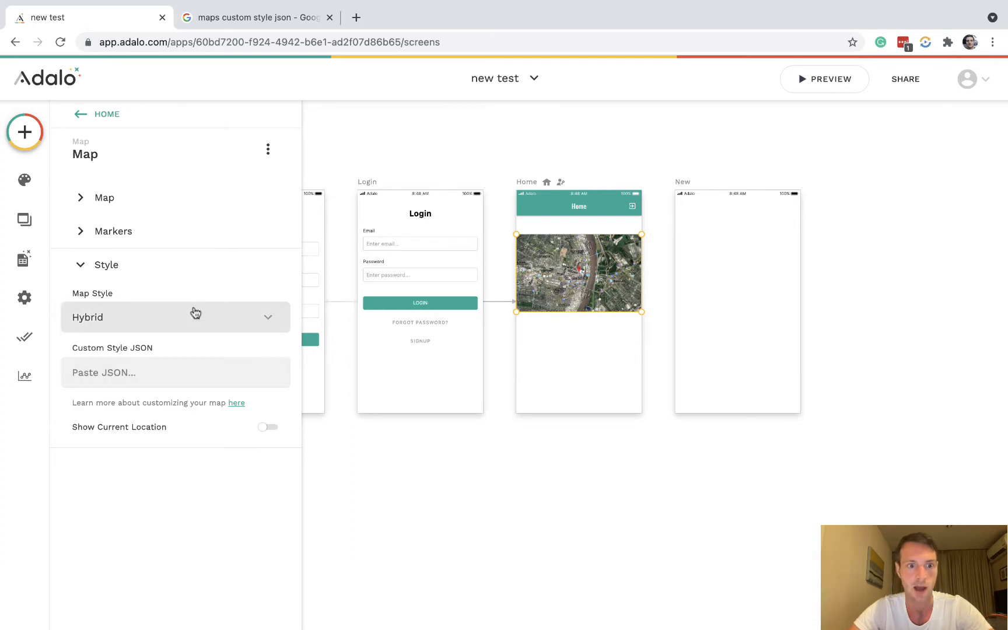
{"action": "left_click", "coordinate": [175, 317]}
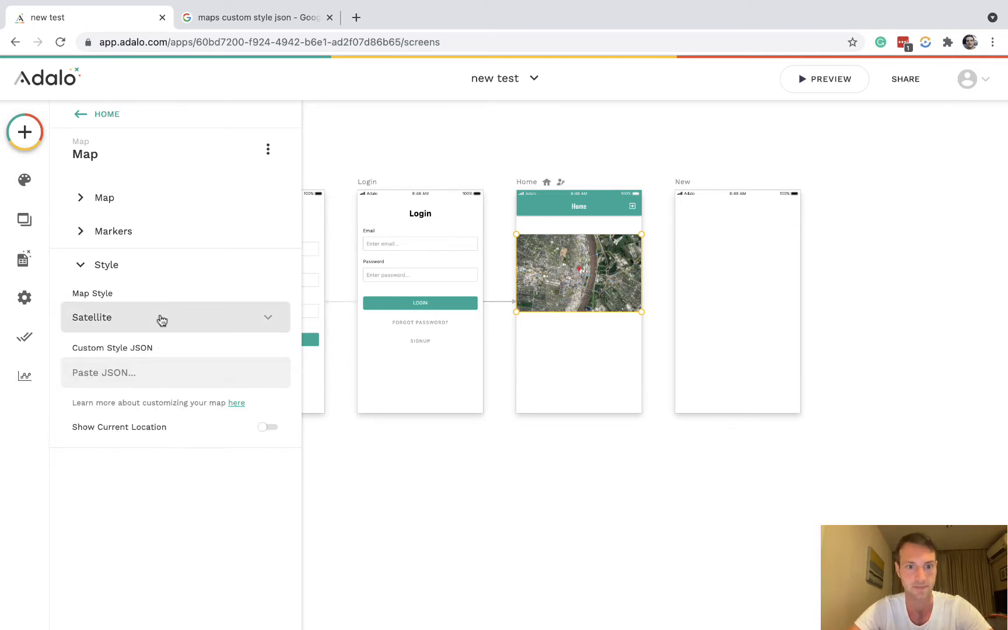
{"action": "left_click", "coordinate": [174, 317]}
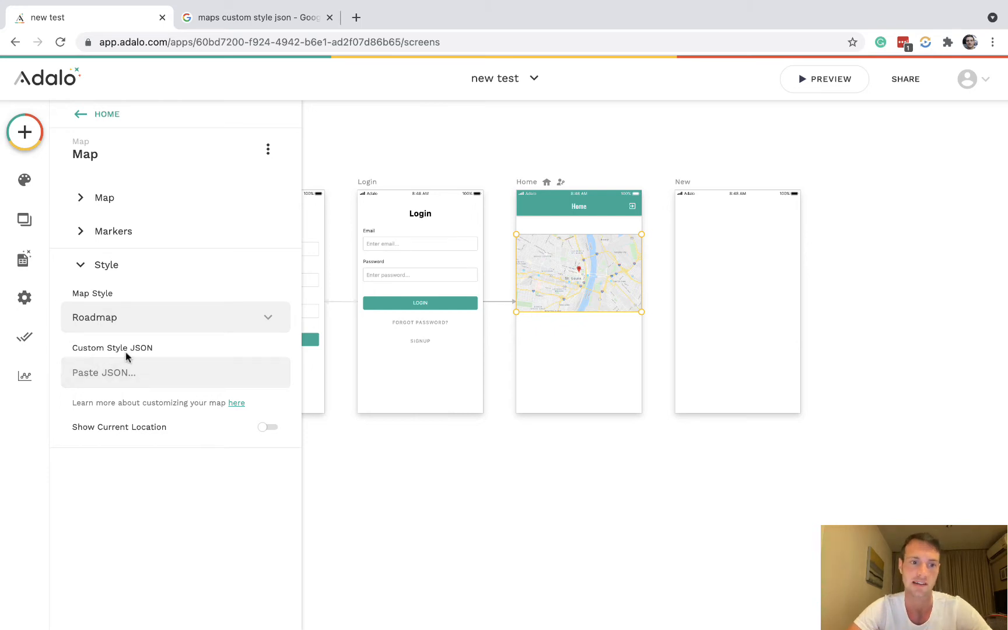
{"action": "mouse_move", "coordinate": [142, 356]}
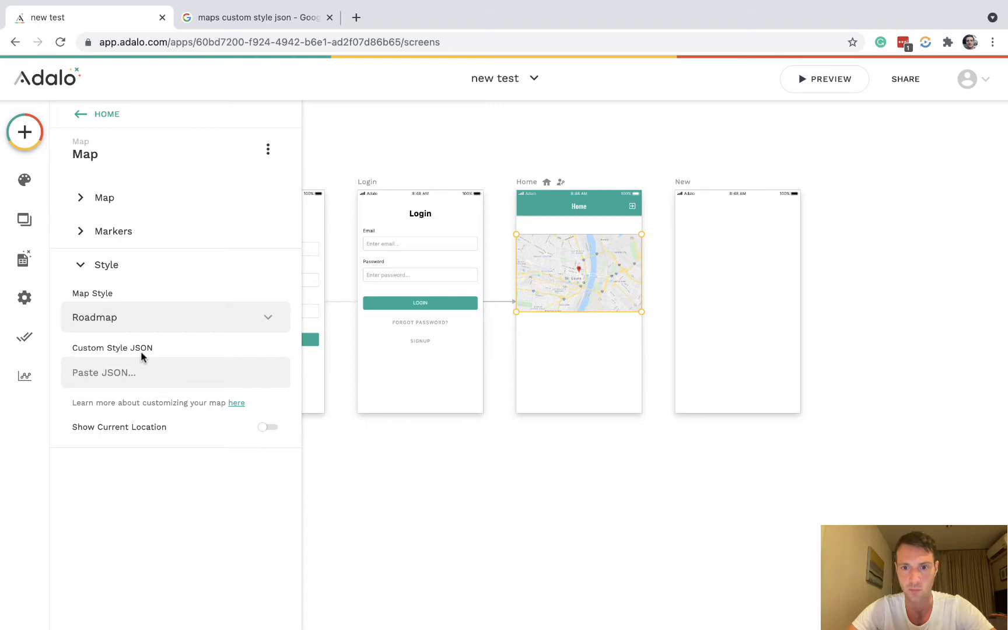
Browse the 'maps custom style json' search results for the Styling Wizard site
{"action": "left_click", "coordinate": [258, 18]}
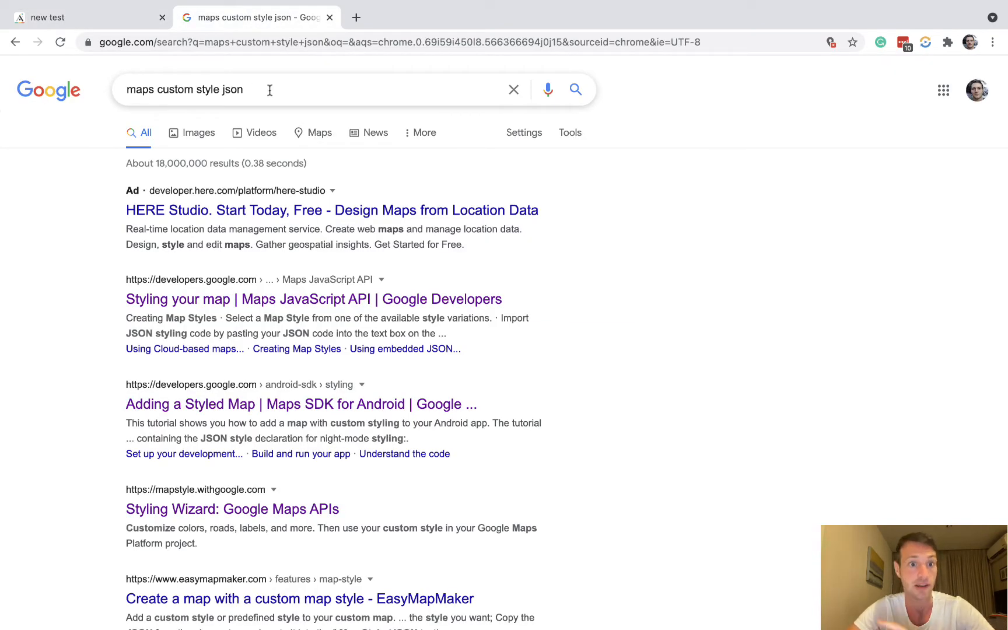
{"action": "scroll", "scroll_direction": "down", "scroll_amount": 3}
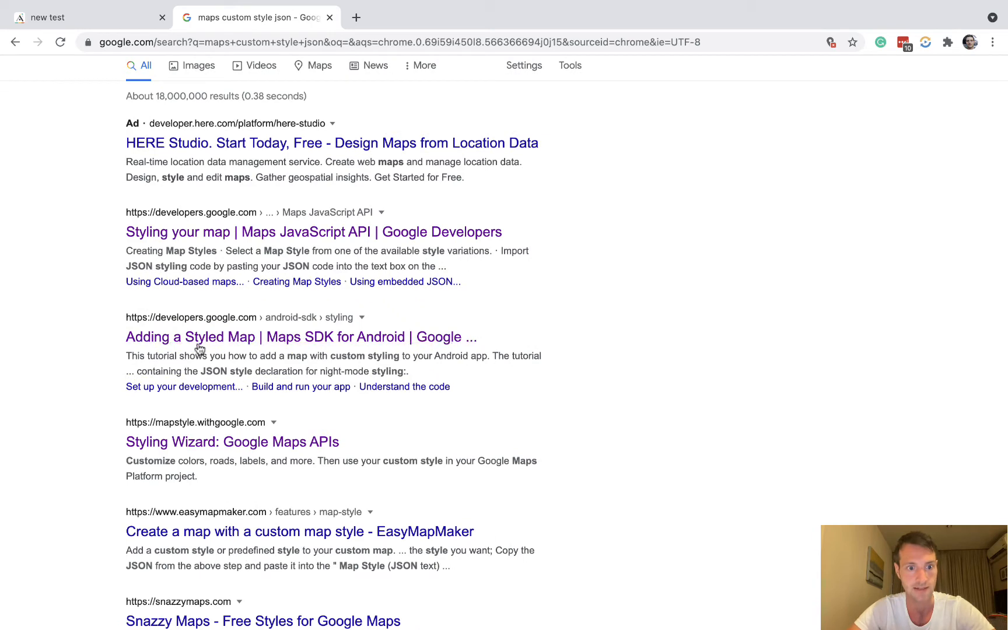
{"action": "mouse_move", "coordinate": [74, 344]}
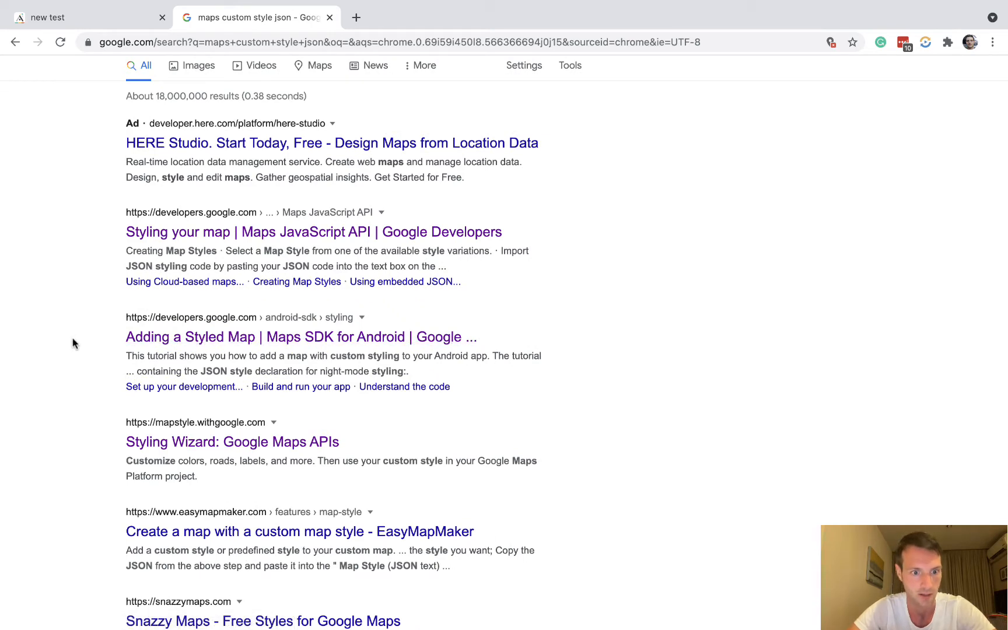
{"action": "mouse_move", "coordinate": [180, 441]}
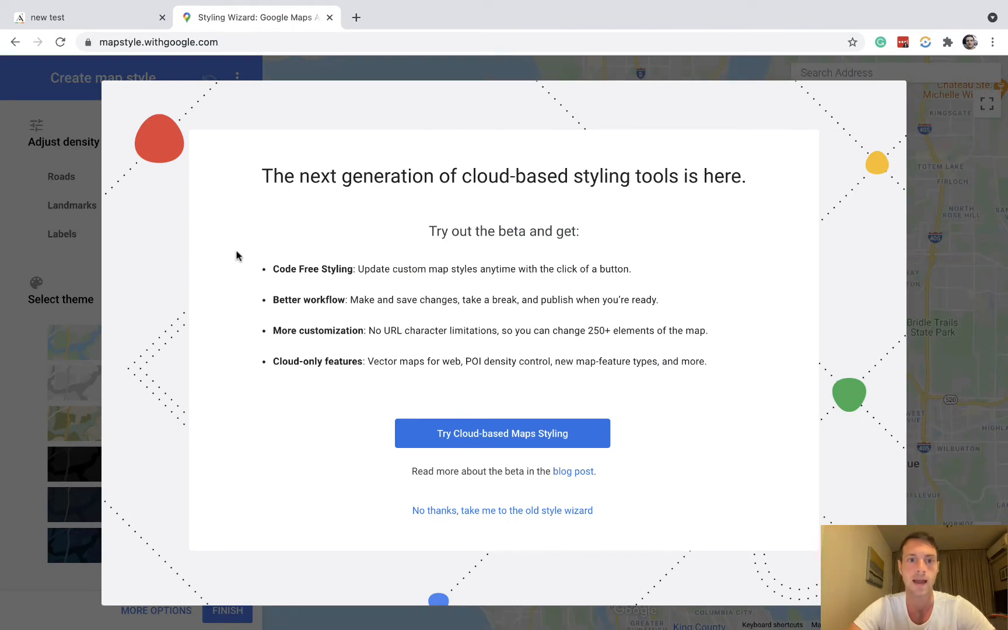
{"action": "mouse_move", "coordinate": [453, 428]}
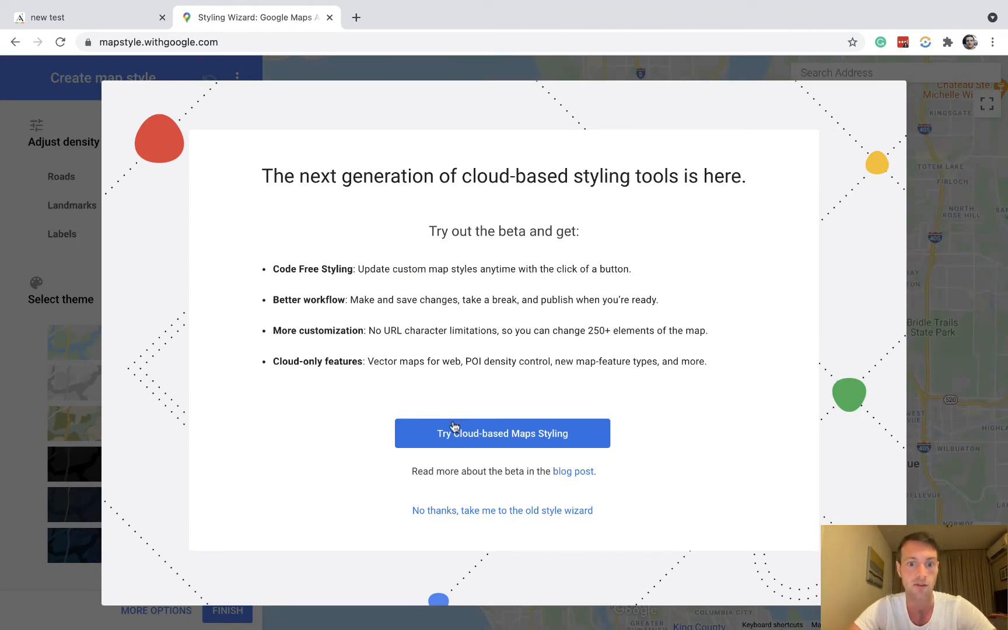
{"action": "mouse_move", "coordinate": [512, 443]}
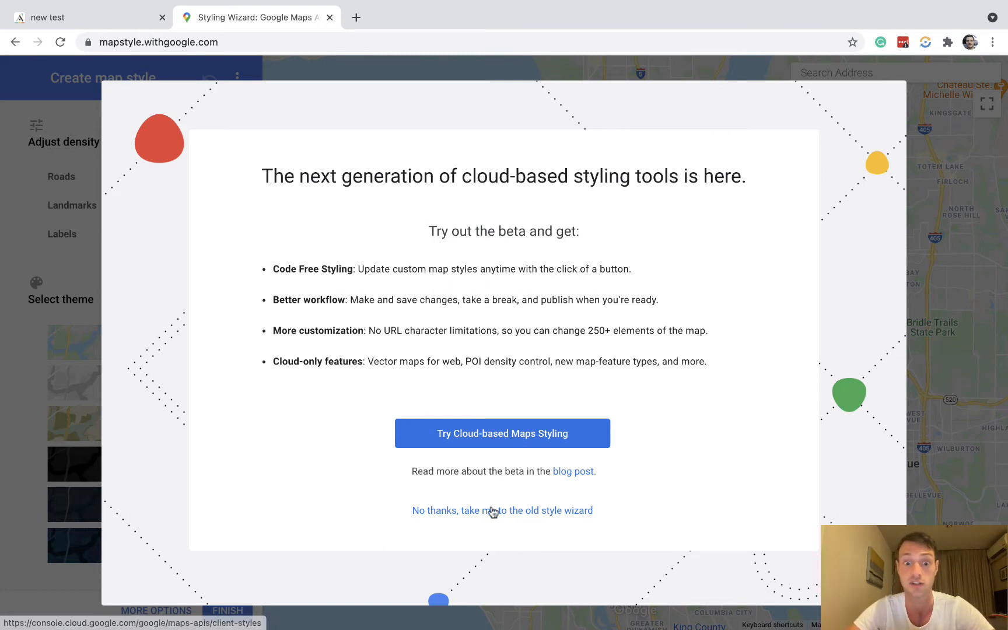
{"action": "mouse_move", "coordinate": [523, 518]}
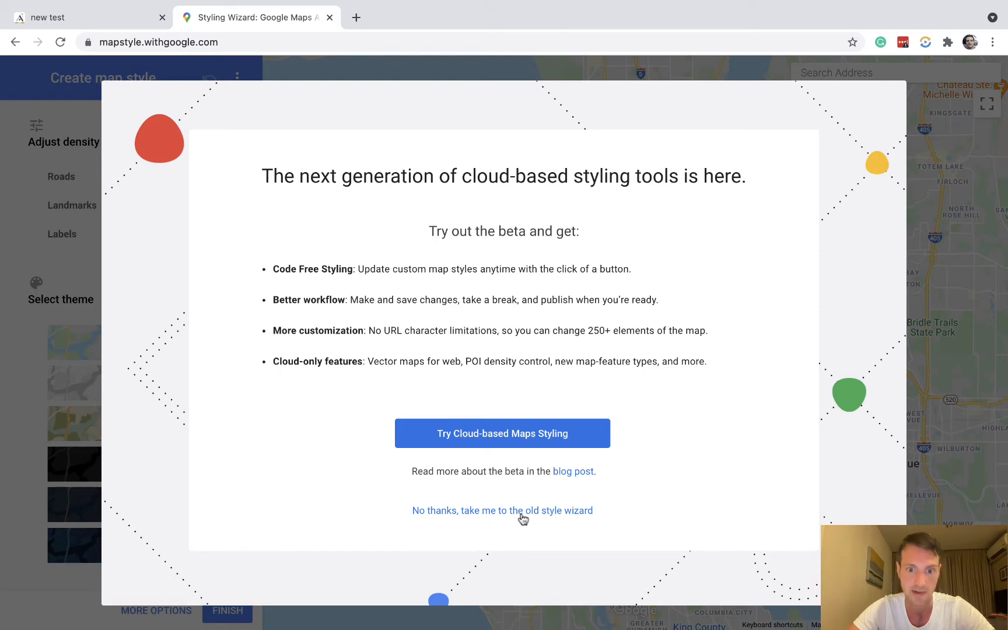
Use the old wizard and preview the Silver, Retro, Night and Aubergine themes, ending on Silver
{"action": "left_click", "coordinate": [502, 510]}
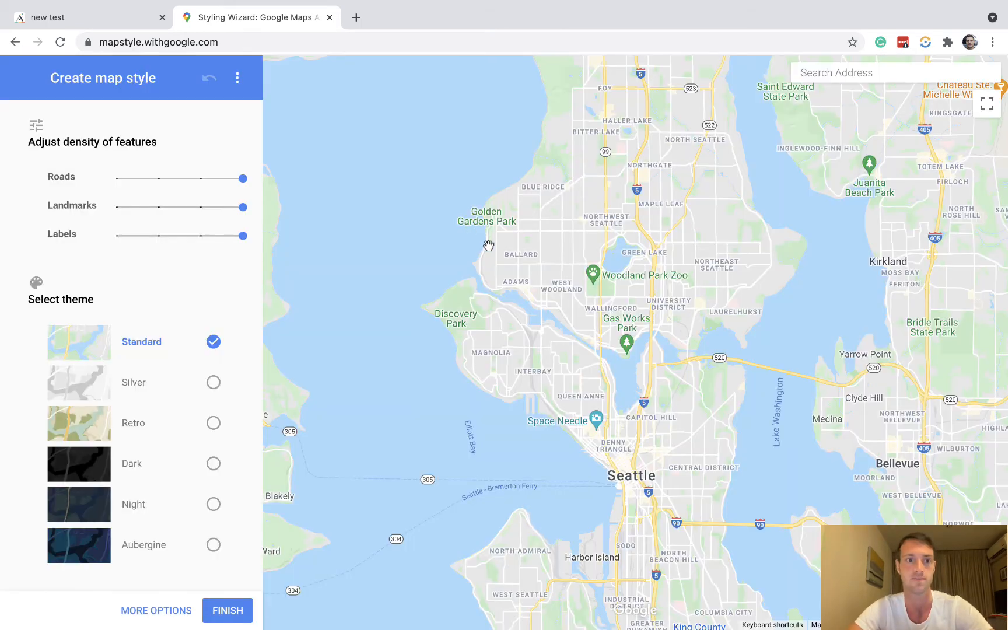
{"action": "mouse_move", "coordinate": [195, 396]}
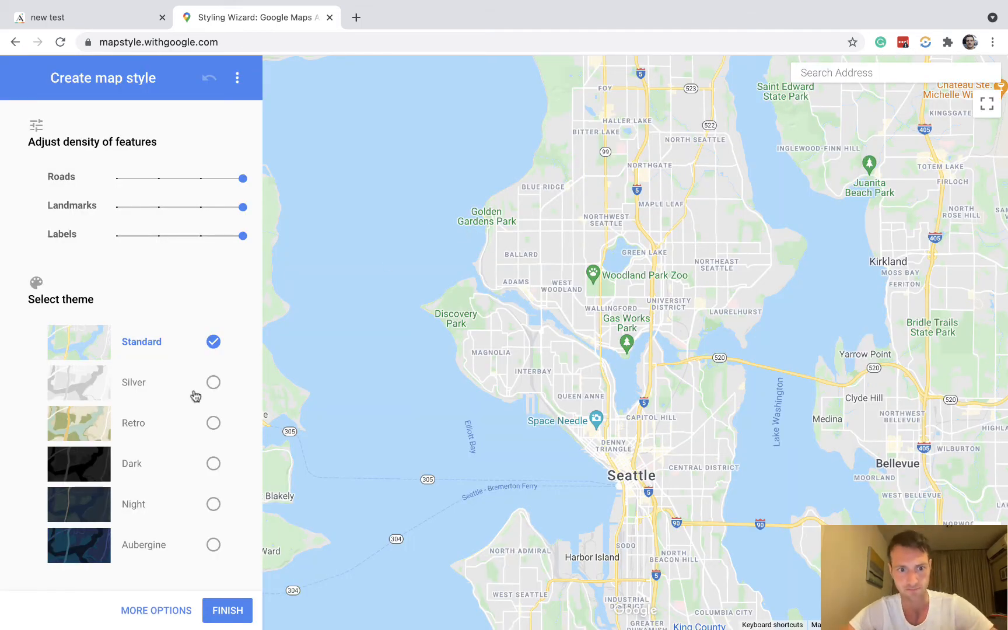
{"action": "left_click", "coordinate": [213, 382]}
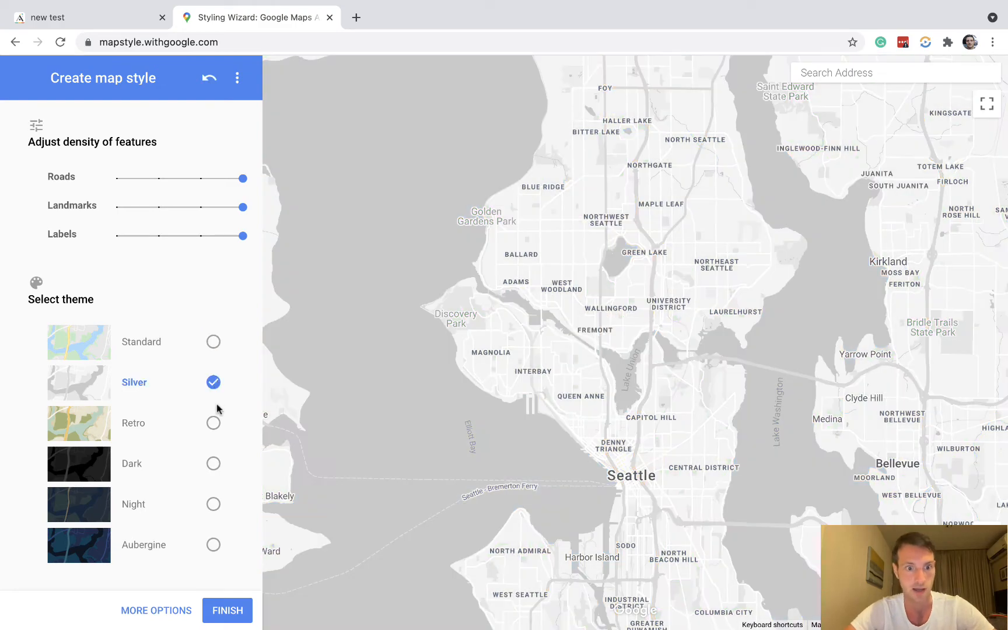
{"action": "left_click", "coordinate": [213, 422]}
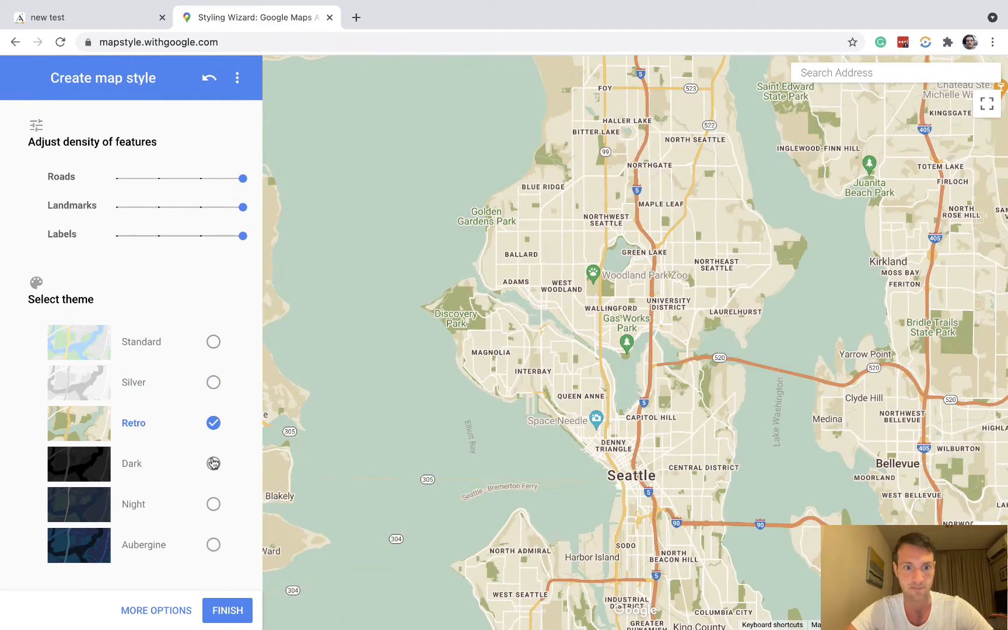
{"action": "left_click", "coordinate": [213, 504]}
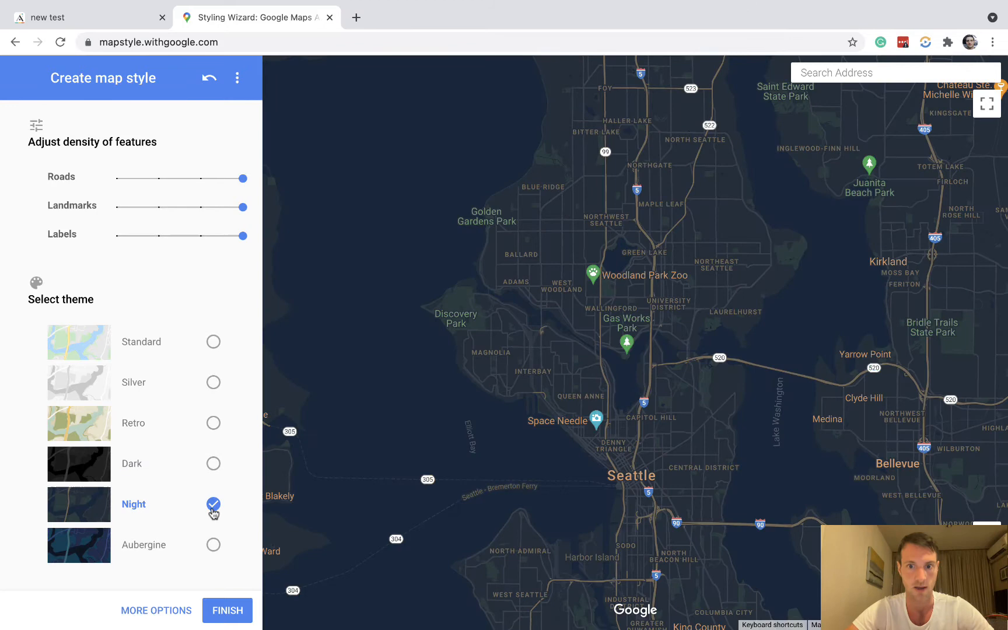
{"action": "left_click", "coordinate": [213, 544]}
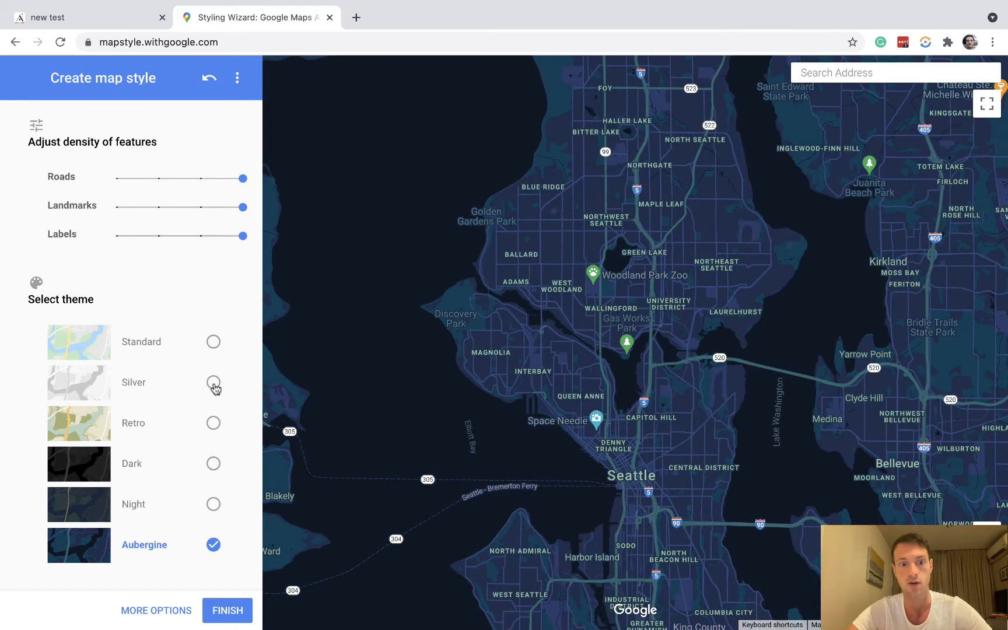
{"action": "left_click", "coordinate": [213, 382]}
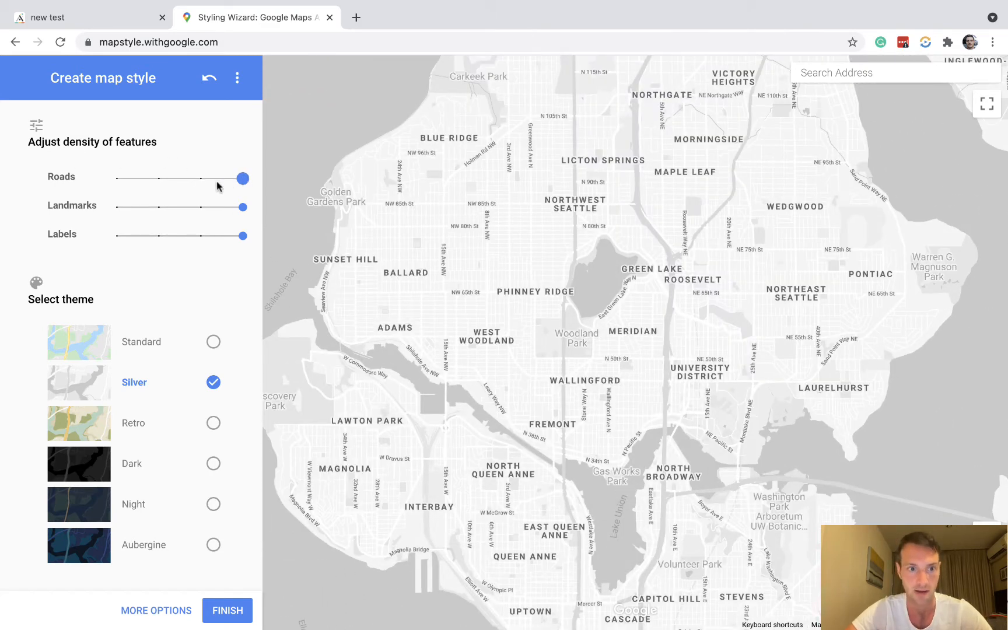
{"action": "left_click_drag", "start_coordinate": [242, 178], "coordinate": [159, 178]}
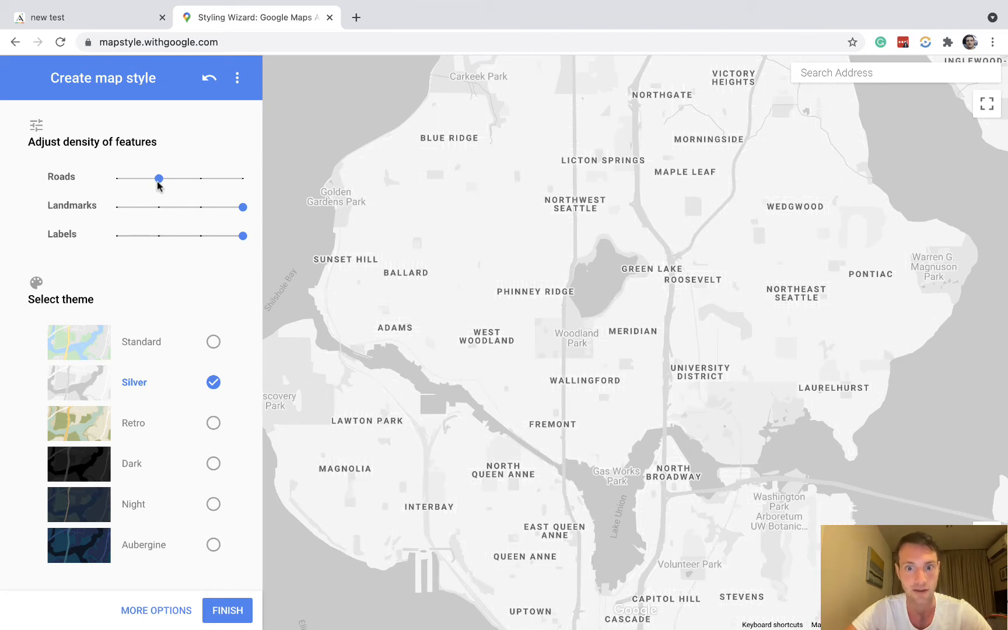
{"action": "left_click_drag", "start_coordinate": [159, 178], "coordinate": [202, 177]}
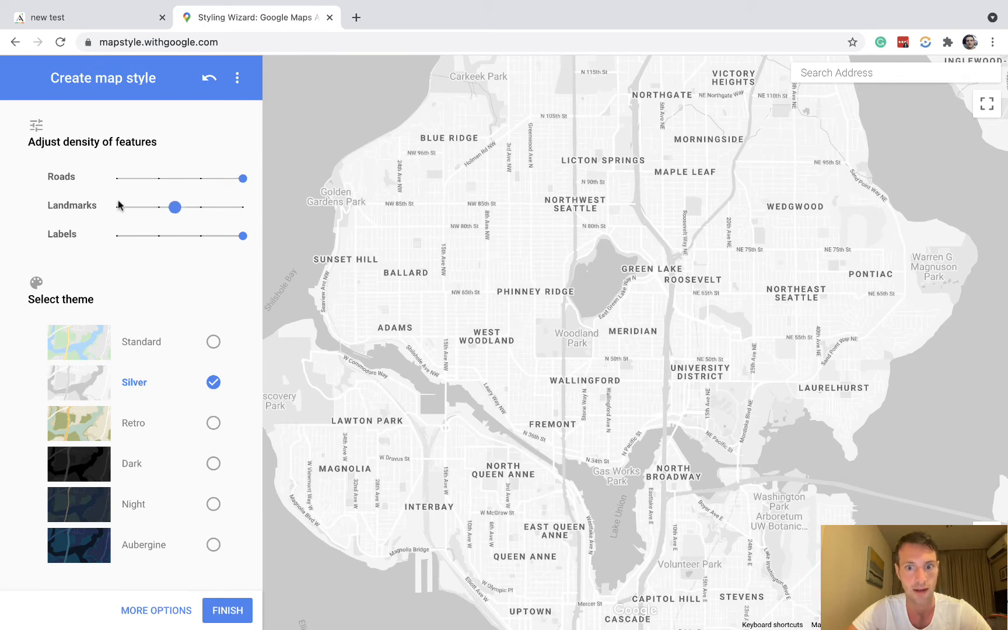
{"action": "left_click_drag", "start_coordinate": [175, 206], "coordinate": [115, 206]}
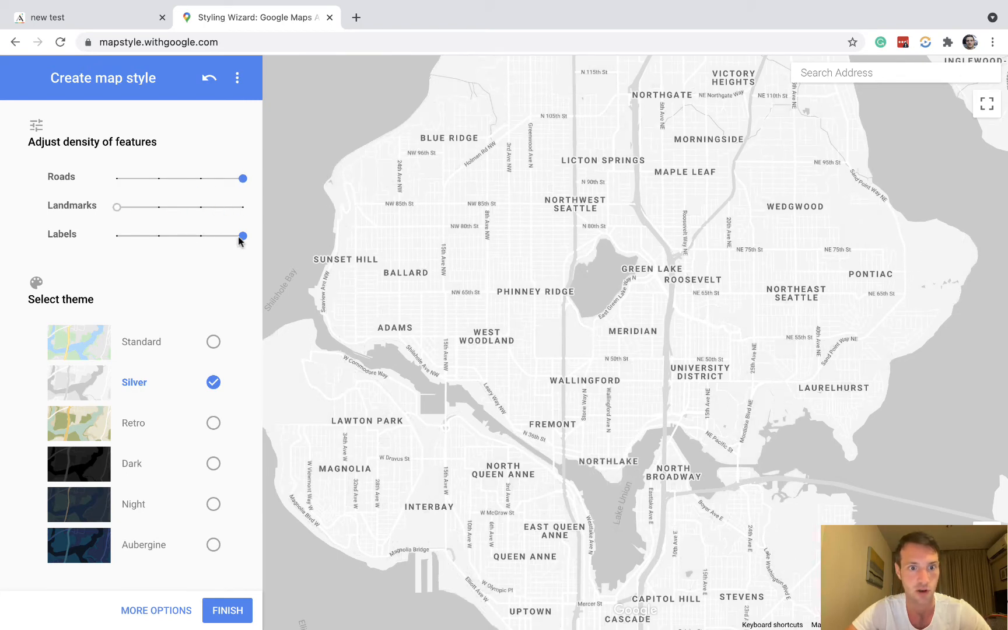
{"action": "left_click_drag", "start_coordinate": [242, 235], "coordinate": [115, 235]}
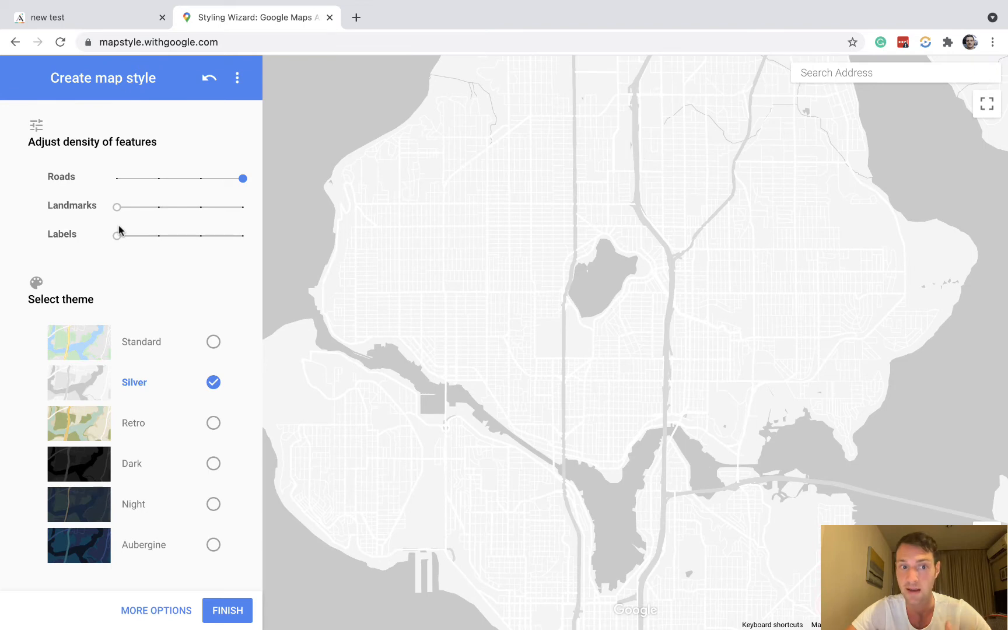
{"action": "left_click_drag", "start_coordinate": [115, 235], "coordinate": [243, 235]}
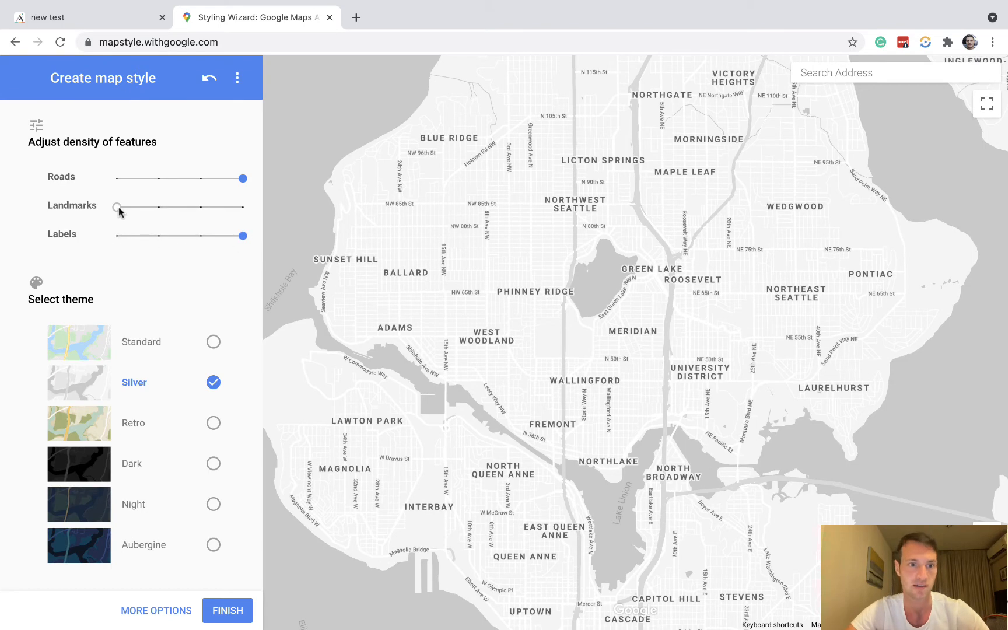
{"action": "left_click_drag", "start_coordinate": [119, 207], "coordinate": [243, 207]}
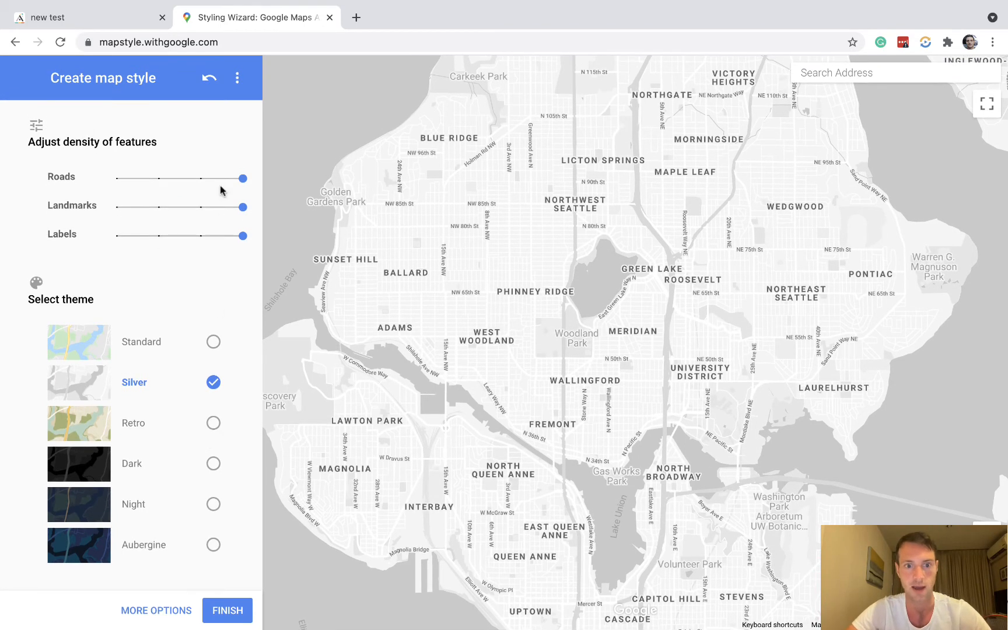
Apply the Dark theme with reduced label and landmark density and copy its JSON
{"action": "left_click", "coordinate": [213, 464]}
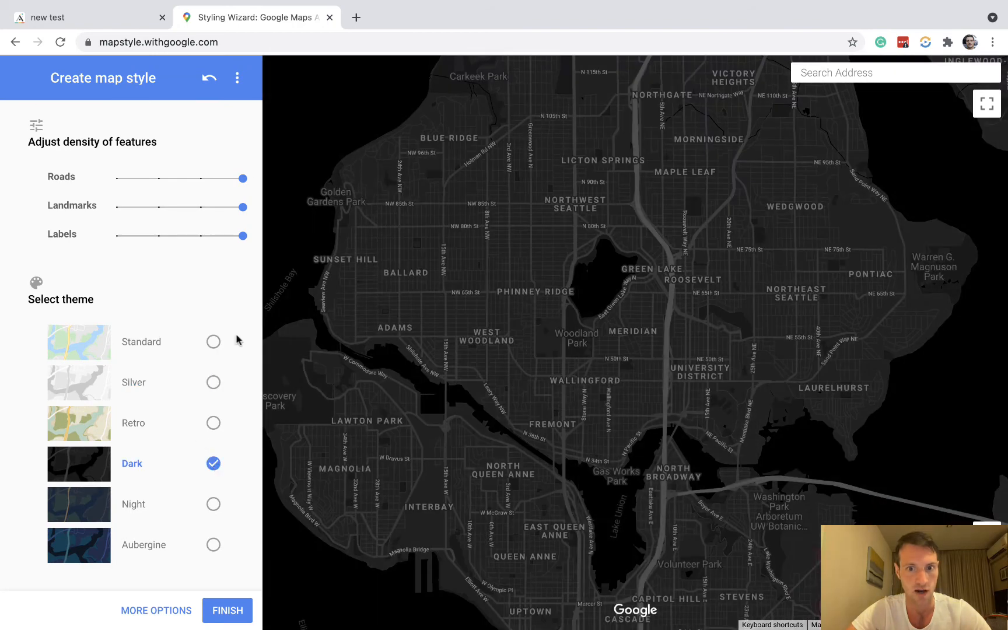
{"action": "left_click_drag", "start_coordinate": [243, 235], "coordinate": [203, 235]}
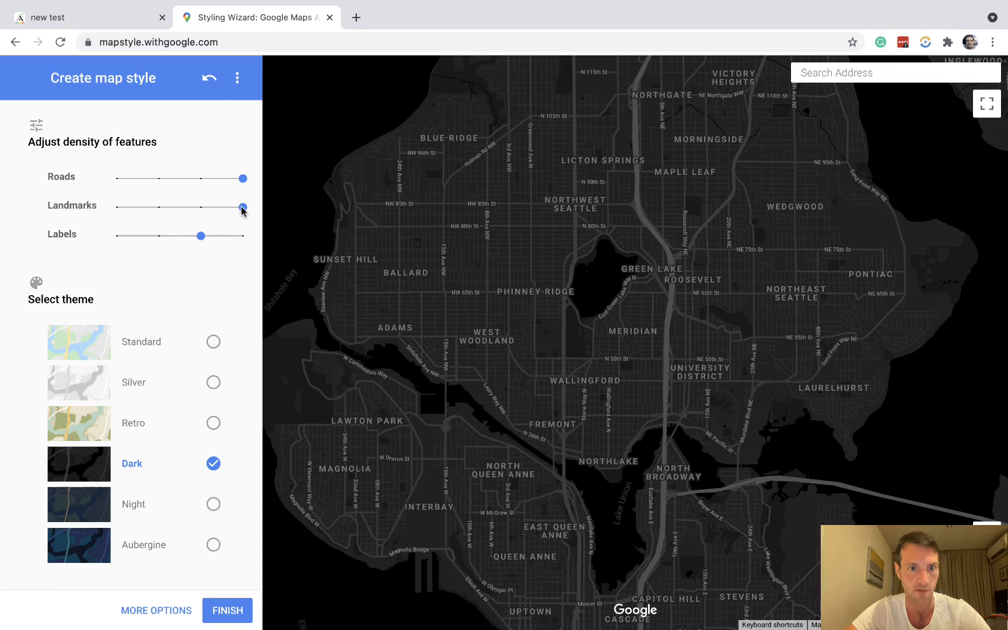
{"action": "left_click_drag", "start_coordinate": [244, 207], "coordinate": [200, 207]}
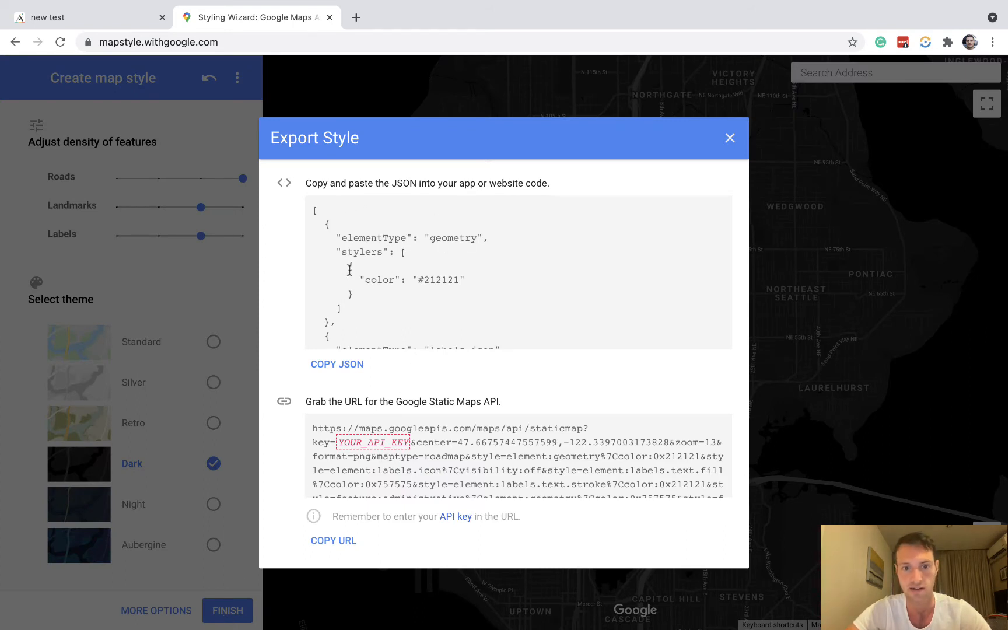
{"action": "left_click", "coordinate": [336, 364]}
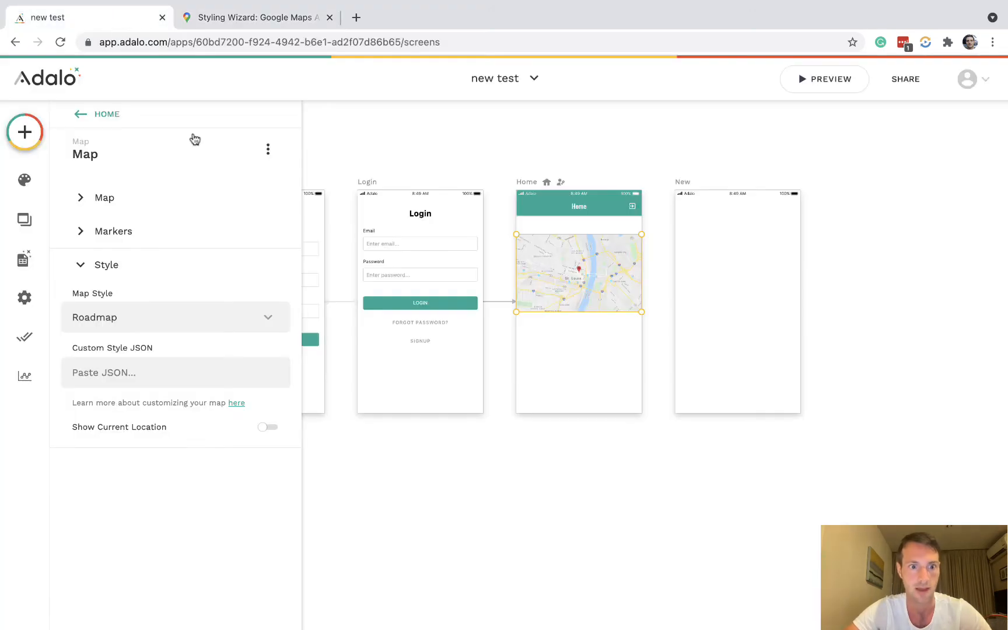
Paste the dark JSON into the map's custom style and preview the Home screen
{"action": "left_click", "coordinate": [174, 372]}
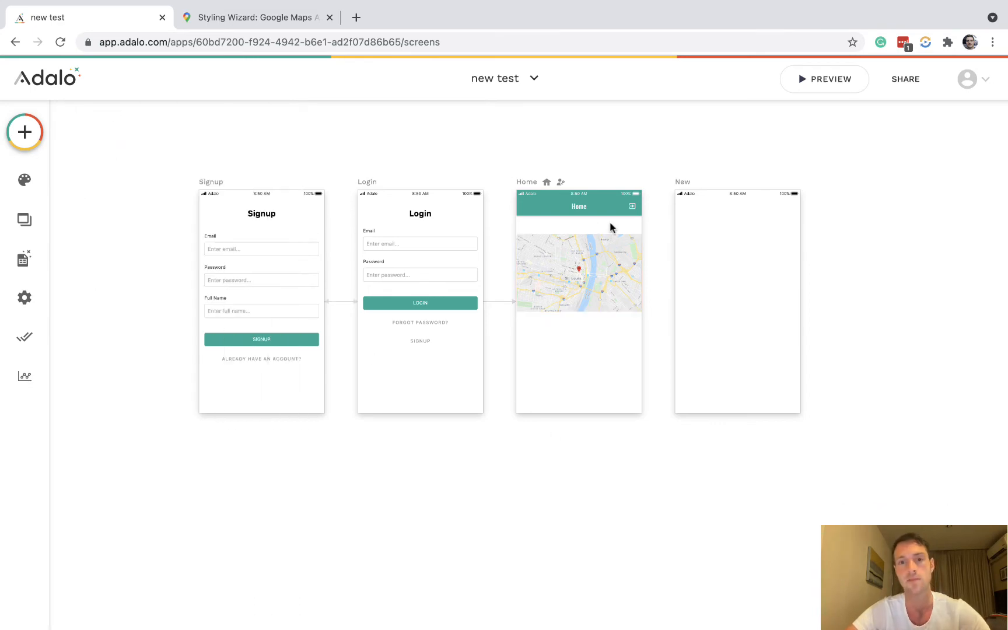
{"action": "left_click", "coordinate": [829, 79]}
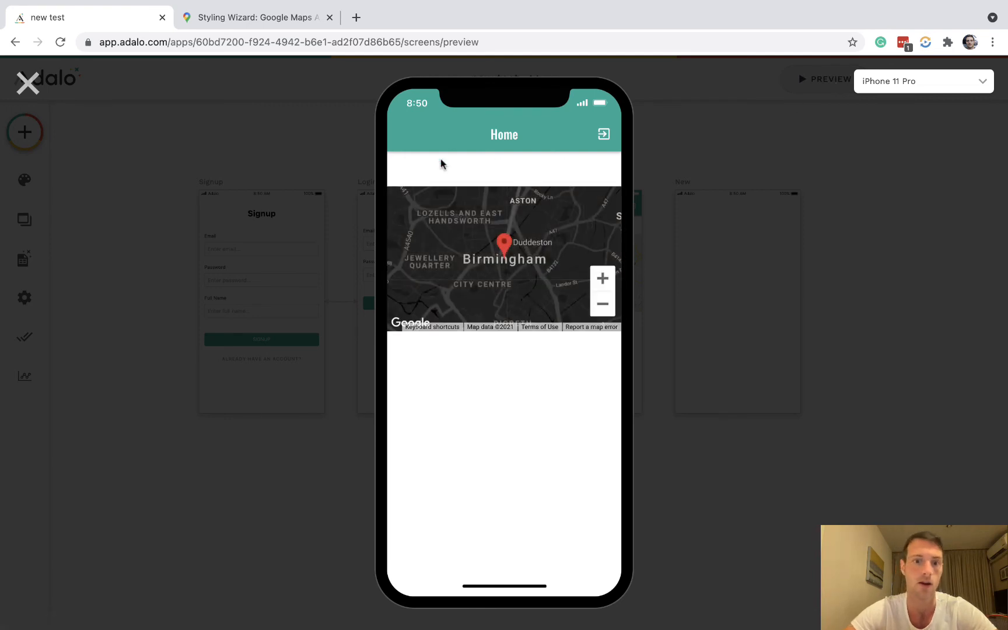
{"action": "left_click", "coordinate": [253, 17]}
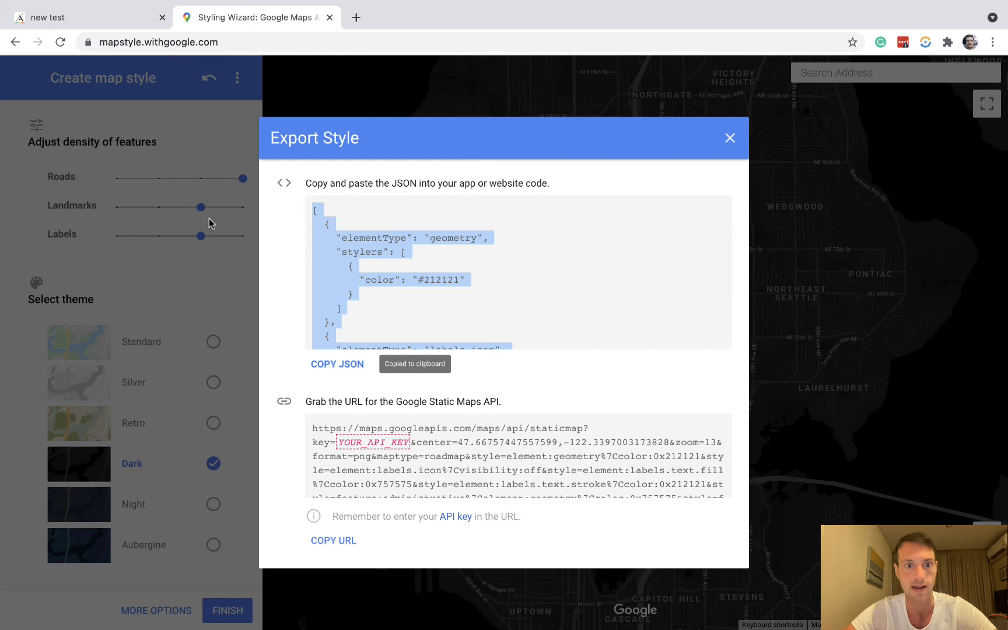
Switch the wizard map to the Silver theme and export its style JSON
{"action": "left_click", "coordinate": [729, 138]}
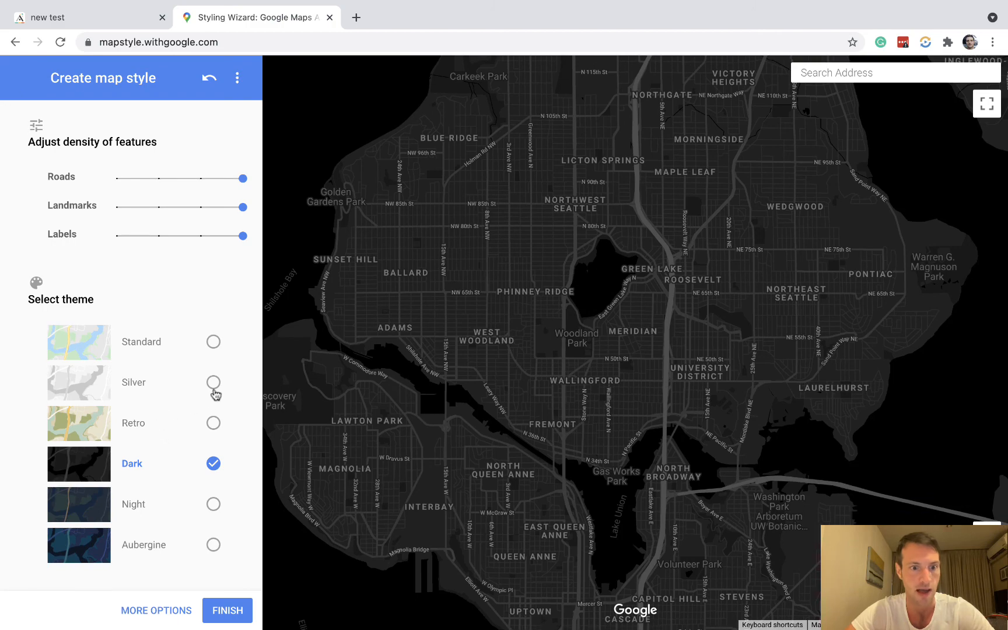
{"action": "left_click", "coordinate": [213, 382]}
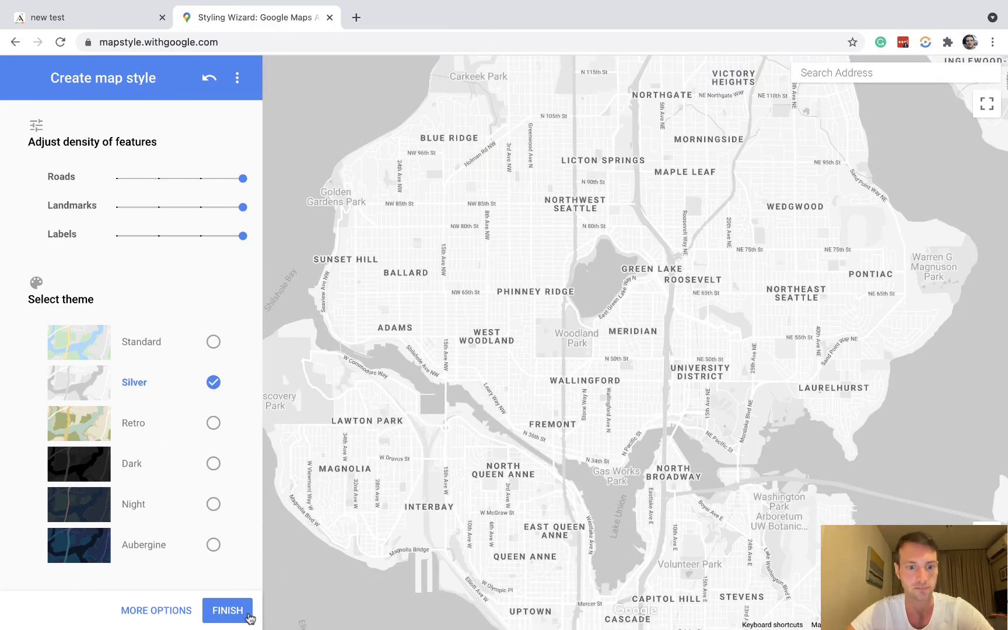
{"action": "left_click", "coordinate": [226, 610]}
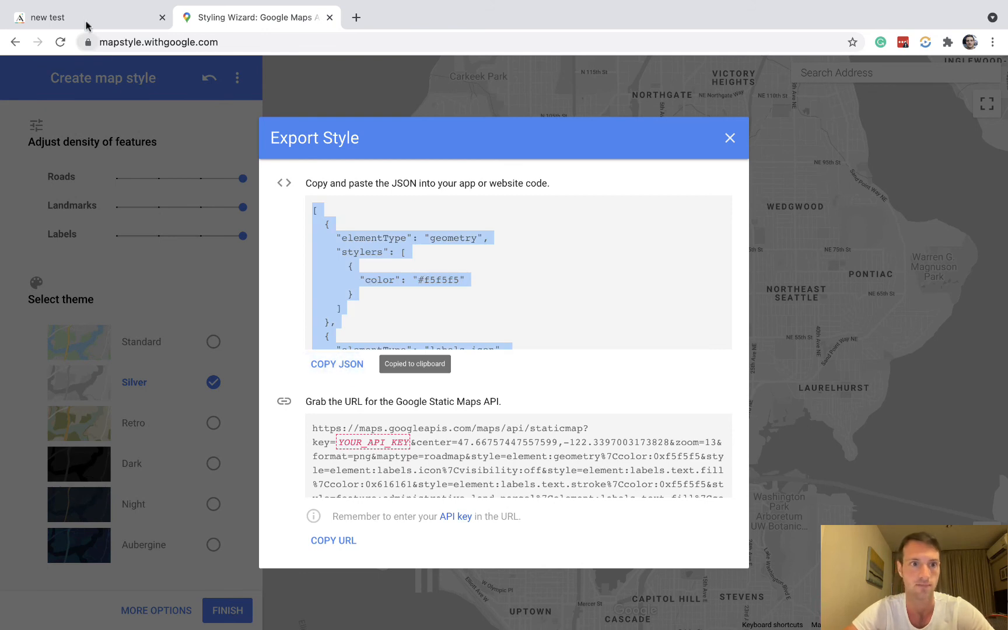
{"action": "left_click", "coordinate": [84, 18]}
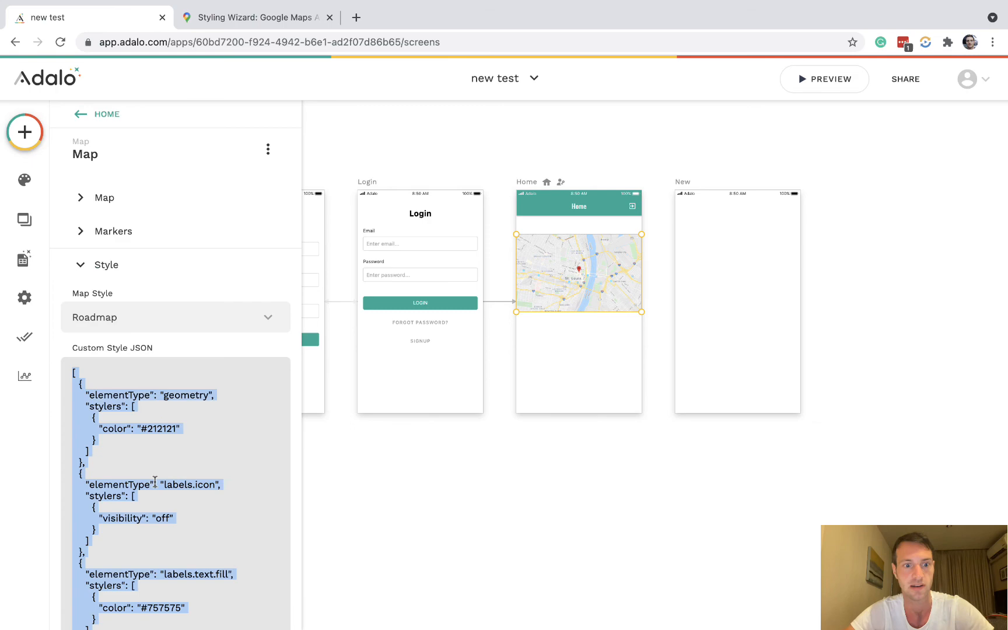
Preview the Home screen with the silver map style and zoom the map out
{"action": "scroll", "scroll_direction": "down", "scroll_amount": 3}
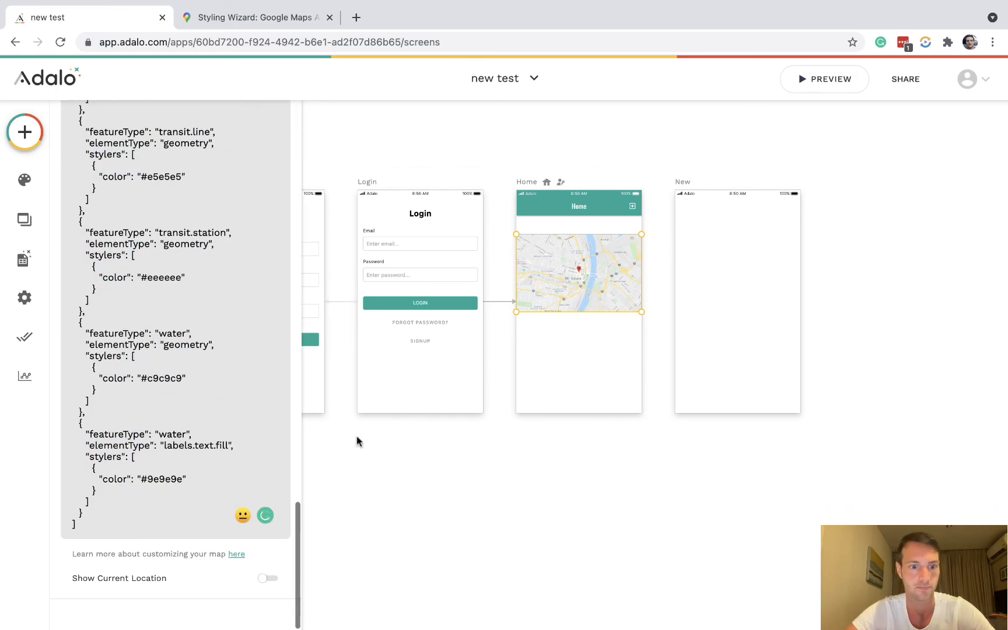
{"action": "left_click", "coordinate": [824, 80]}
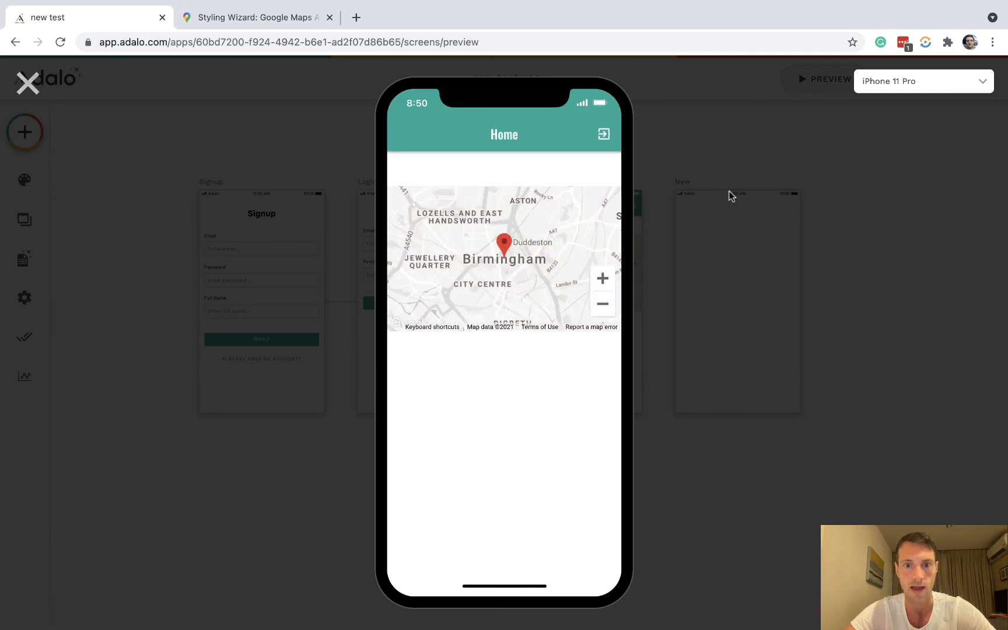
{"action": "left_click", "coordinate": [602, 303]}
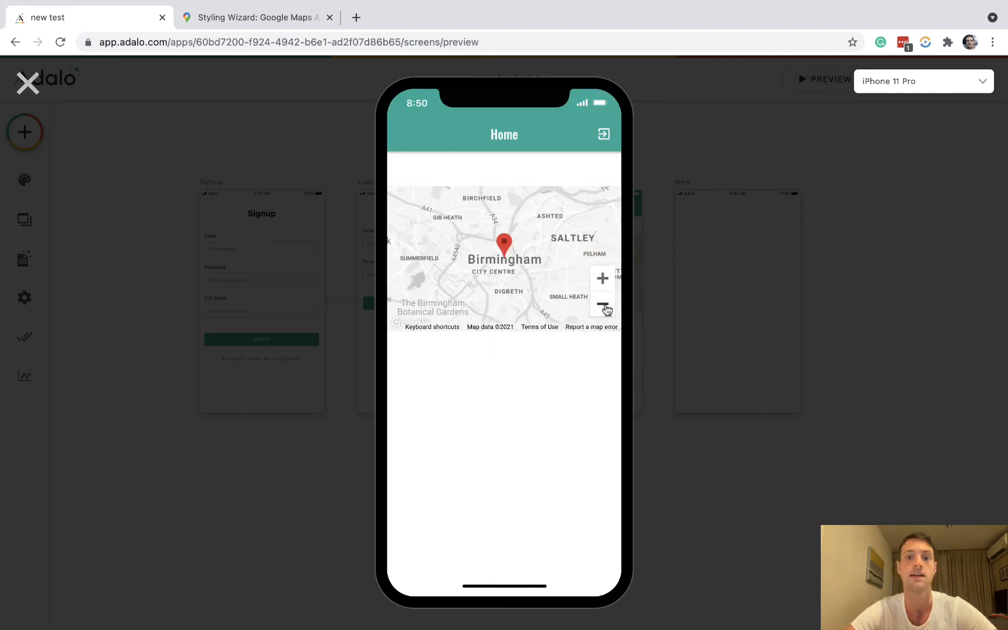